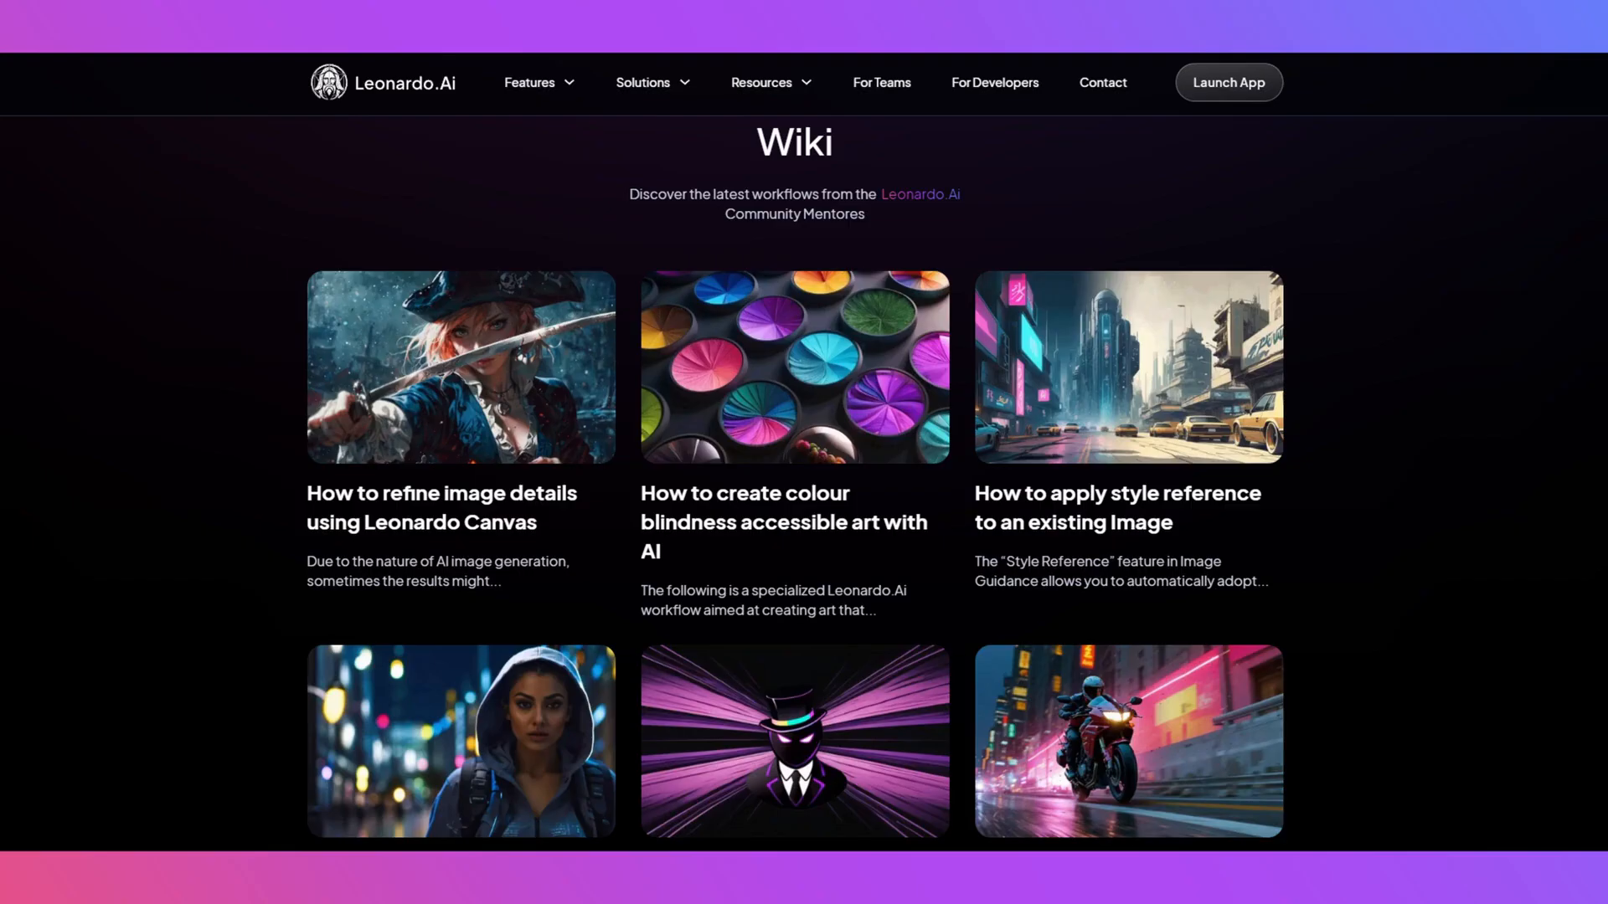
Launch the Leonardo.Ai web app from the community wiki page.
{"action": "left_click", "coordinate": [1228, 82]}
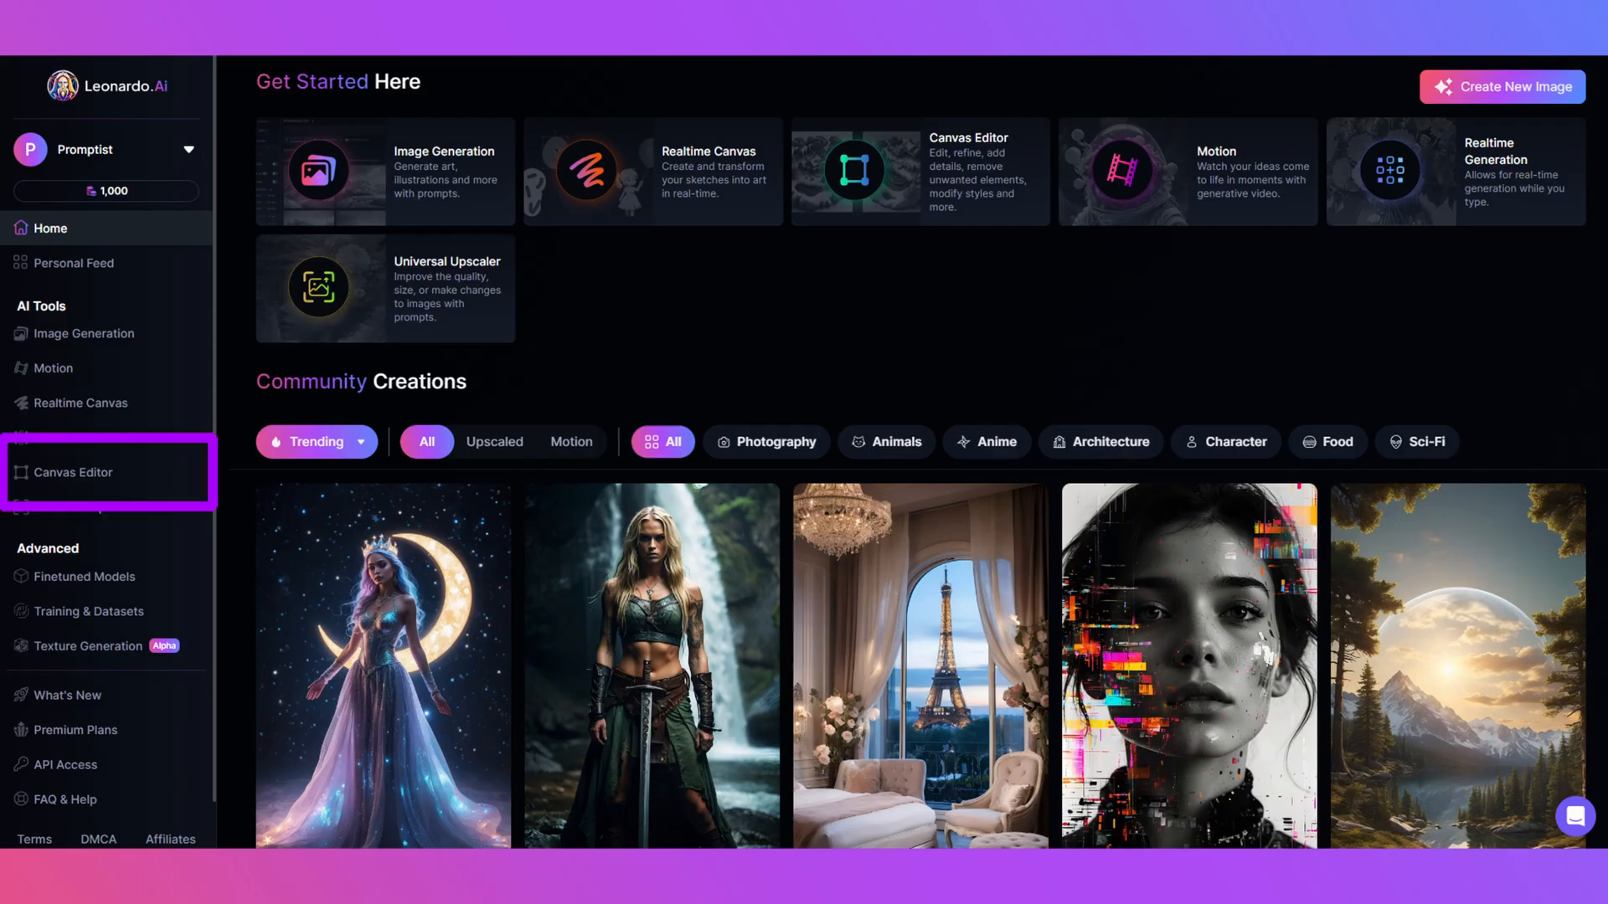
Enter the Canvas Editor with the bearded man's portrait loaded in Inpaint/Outpaint mode.
{"action": "left_click", "coordinate": [72, 473]}
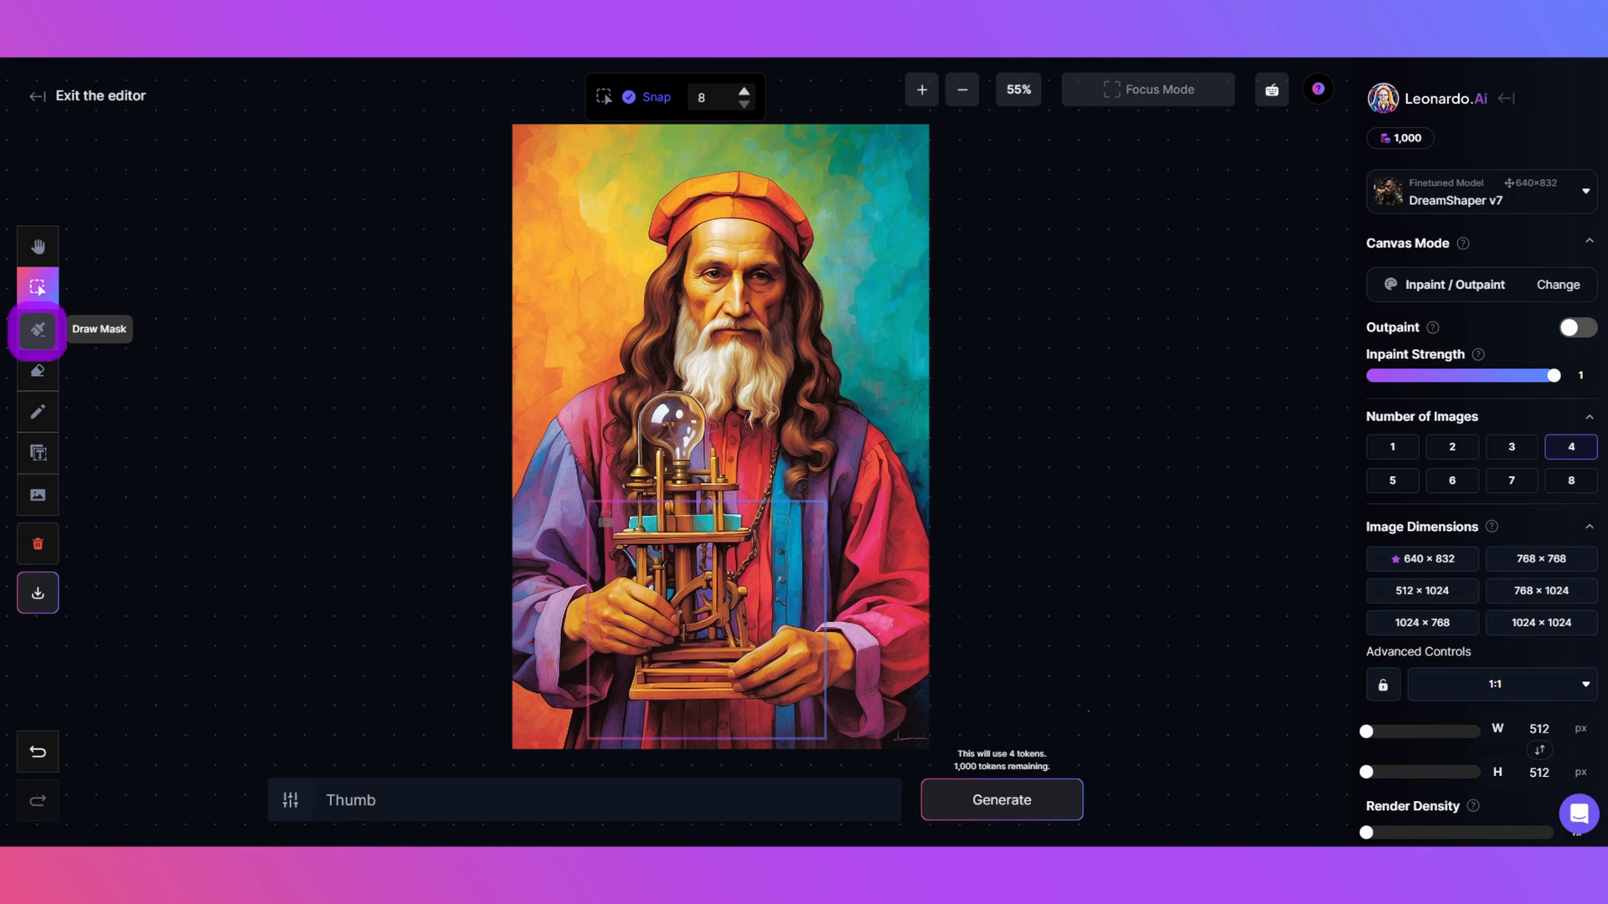
Mask the extra finger on the left hand and inpaint it with the prompt 'Invention'.
{"action": "left_click", "coordinate": [37, 330]}
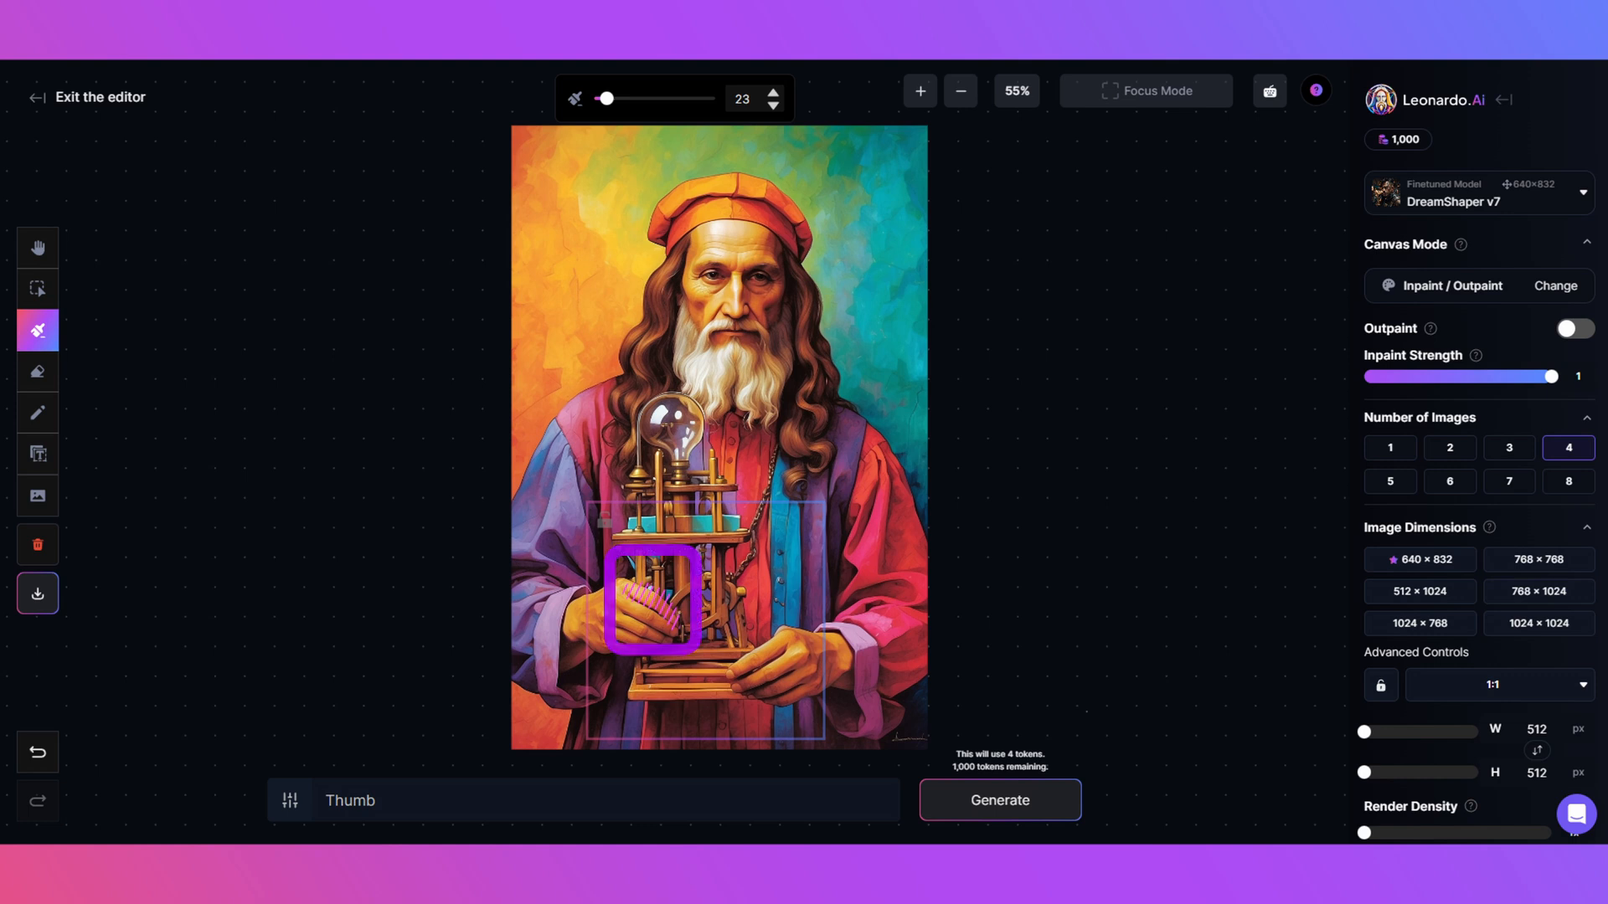
{"action": "type", "text": "Invention"}
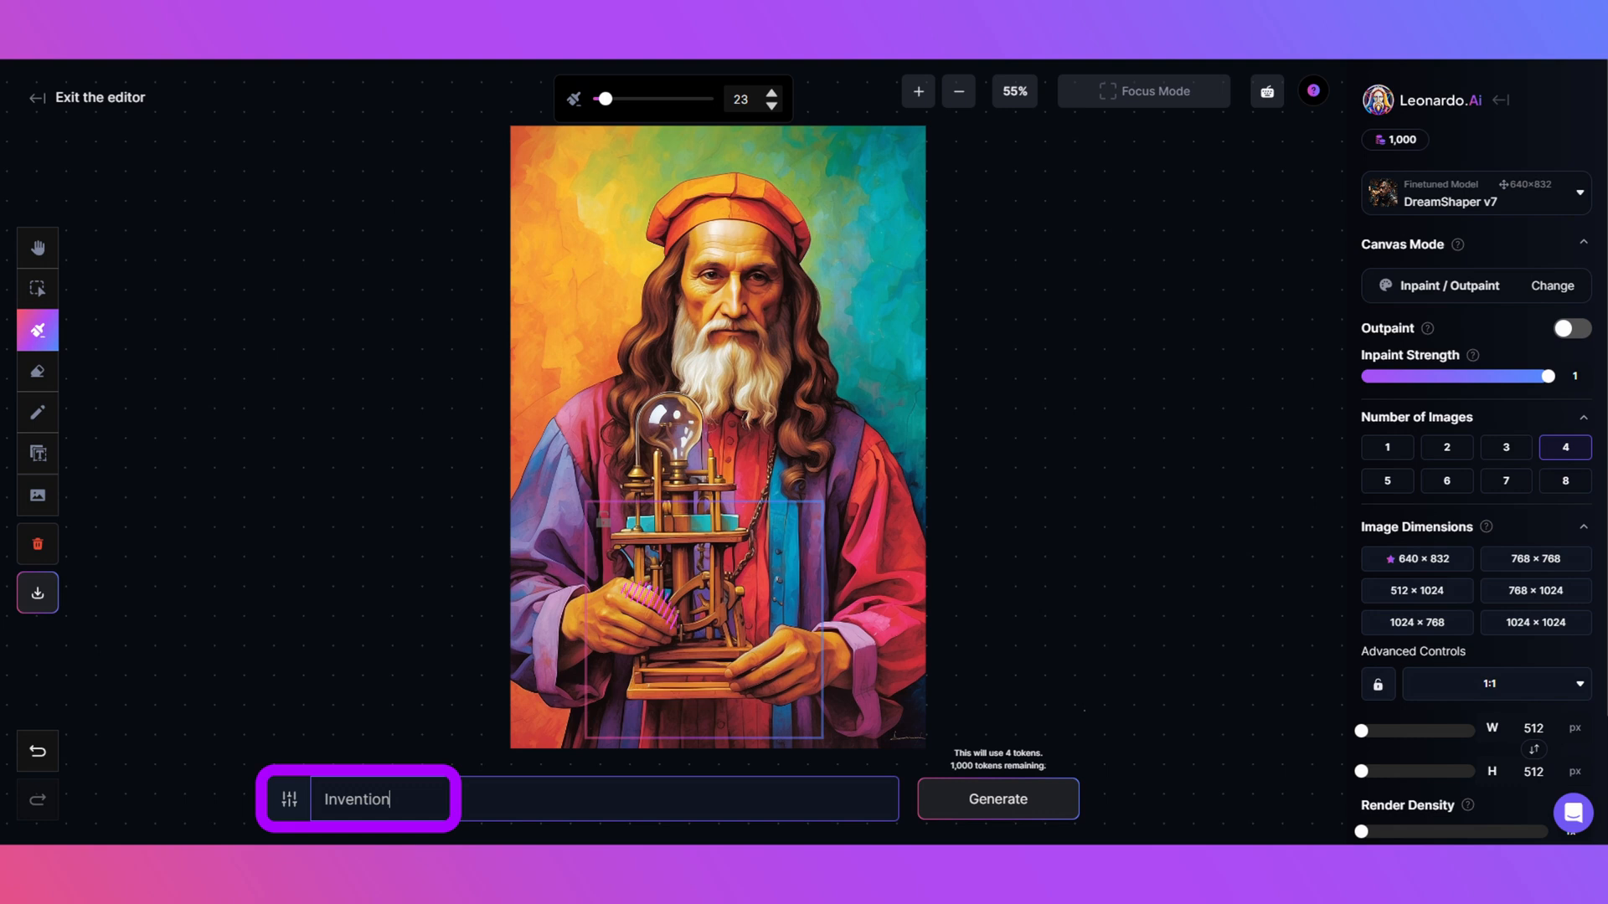
{"action": "left_click", "coordinate": [1474, 193]}
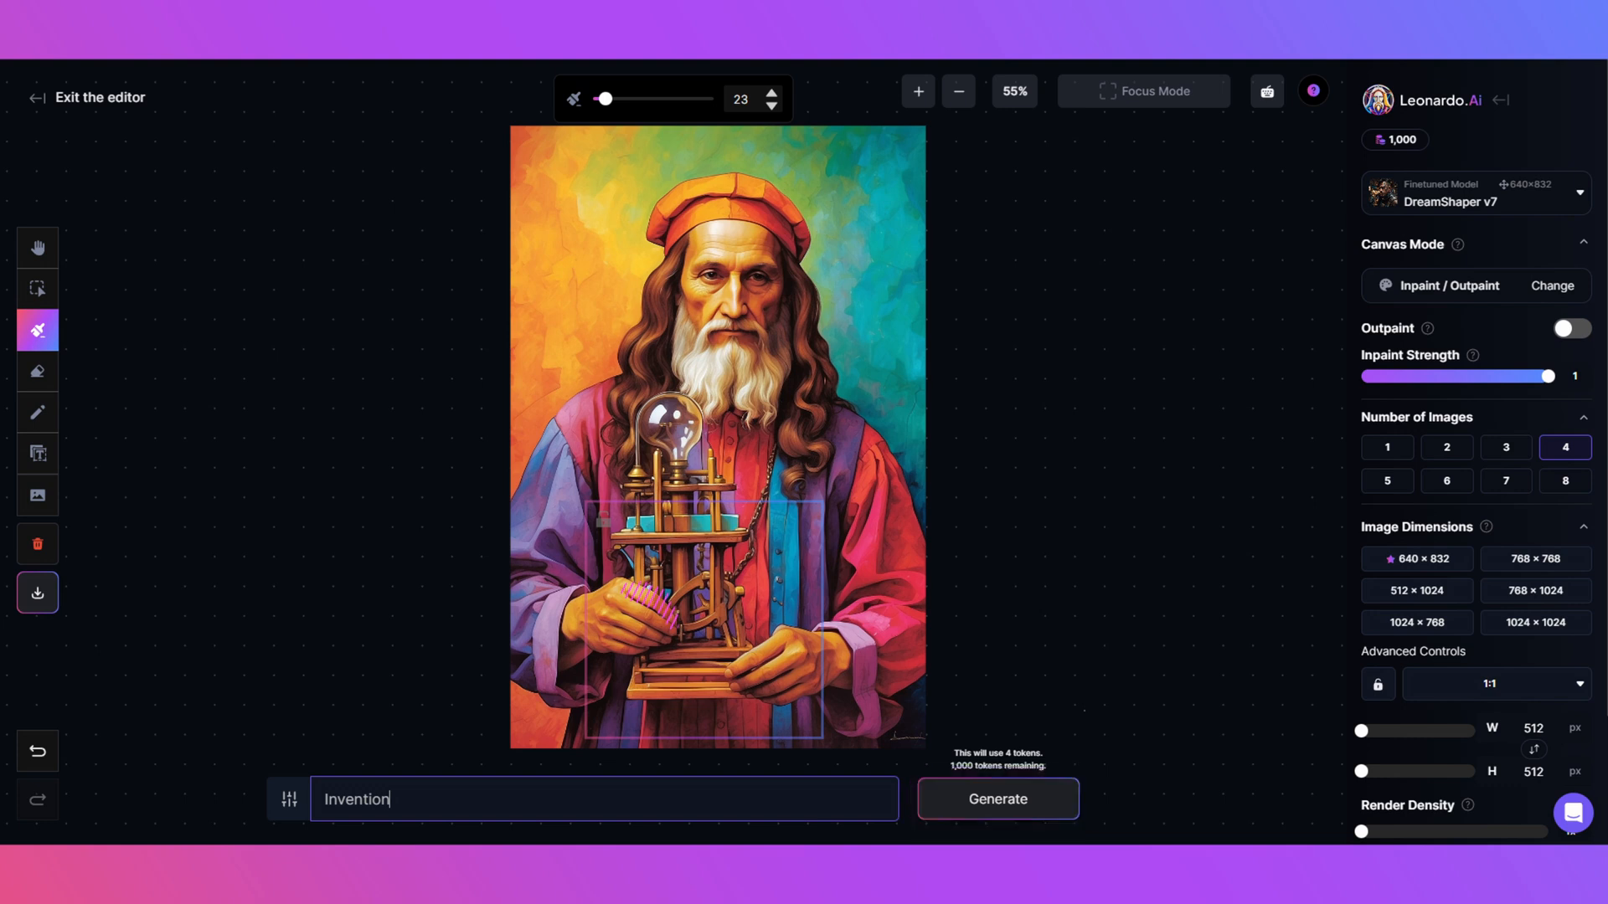
{"action": "left_click", "coordinate": [995, 799]}
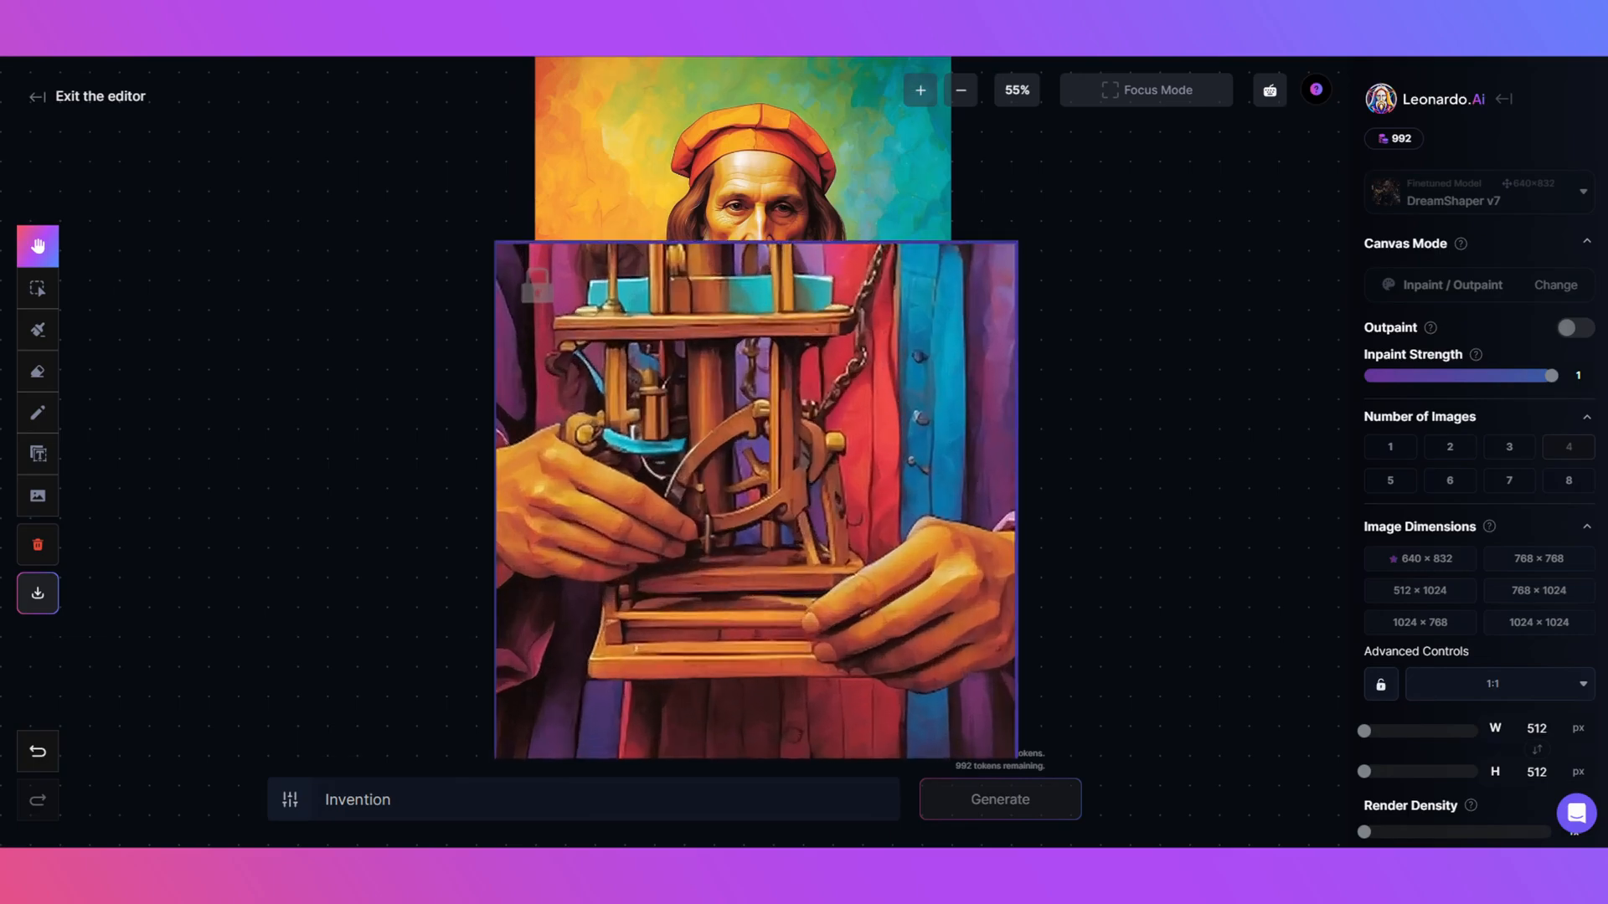
Erase and inpaint the right hand with the prompt 'Thumb', then accept the variation with a proper thumb.
{"action": "left_click", "coordinate": [37, 370]}
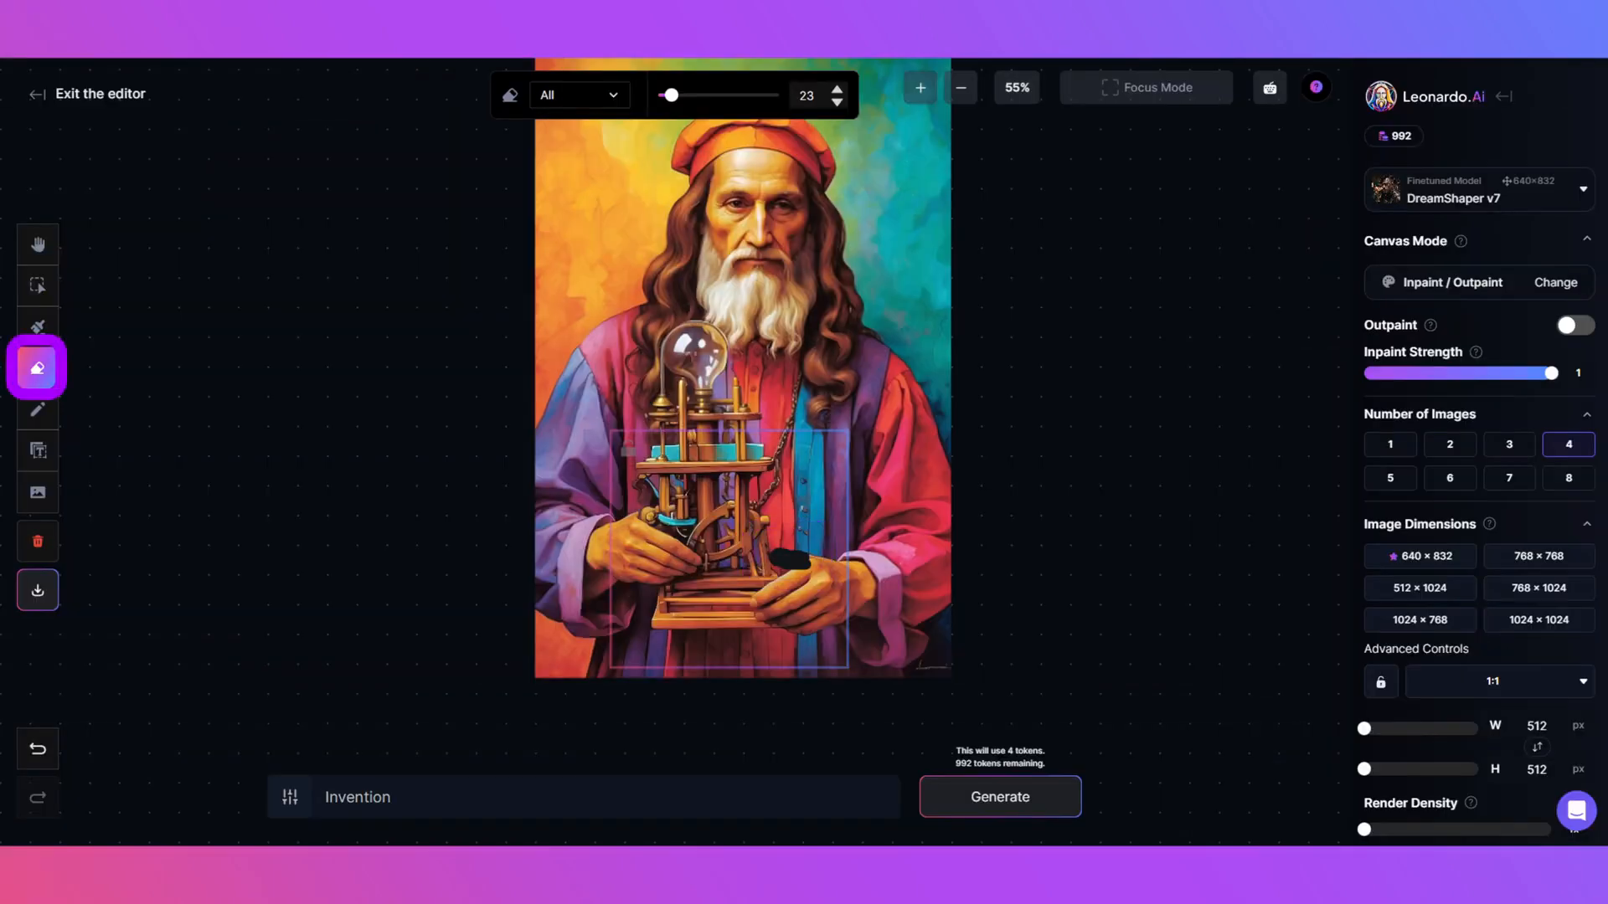
{"action": "left_click", "coordinate": [37, 327]}
{"action": "type", "text": "Thumb"}
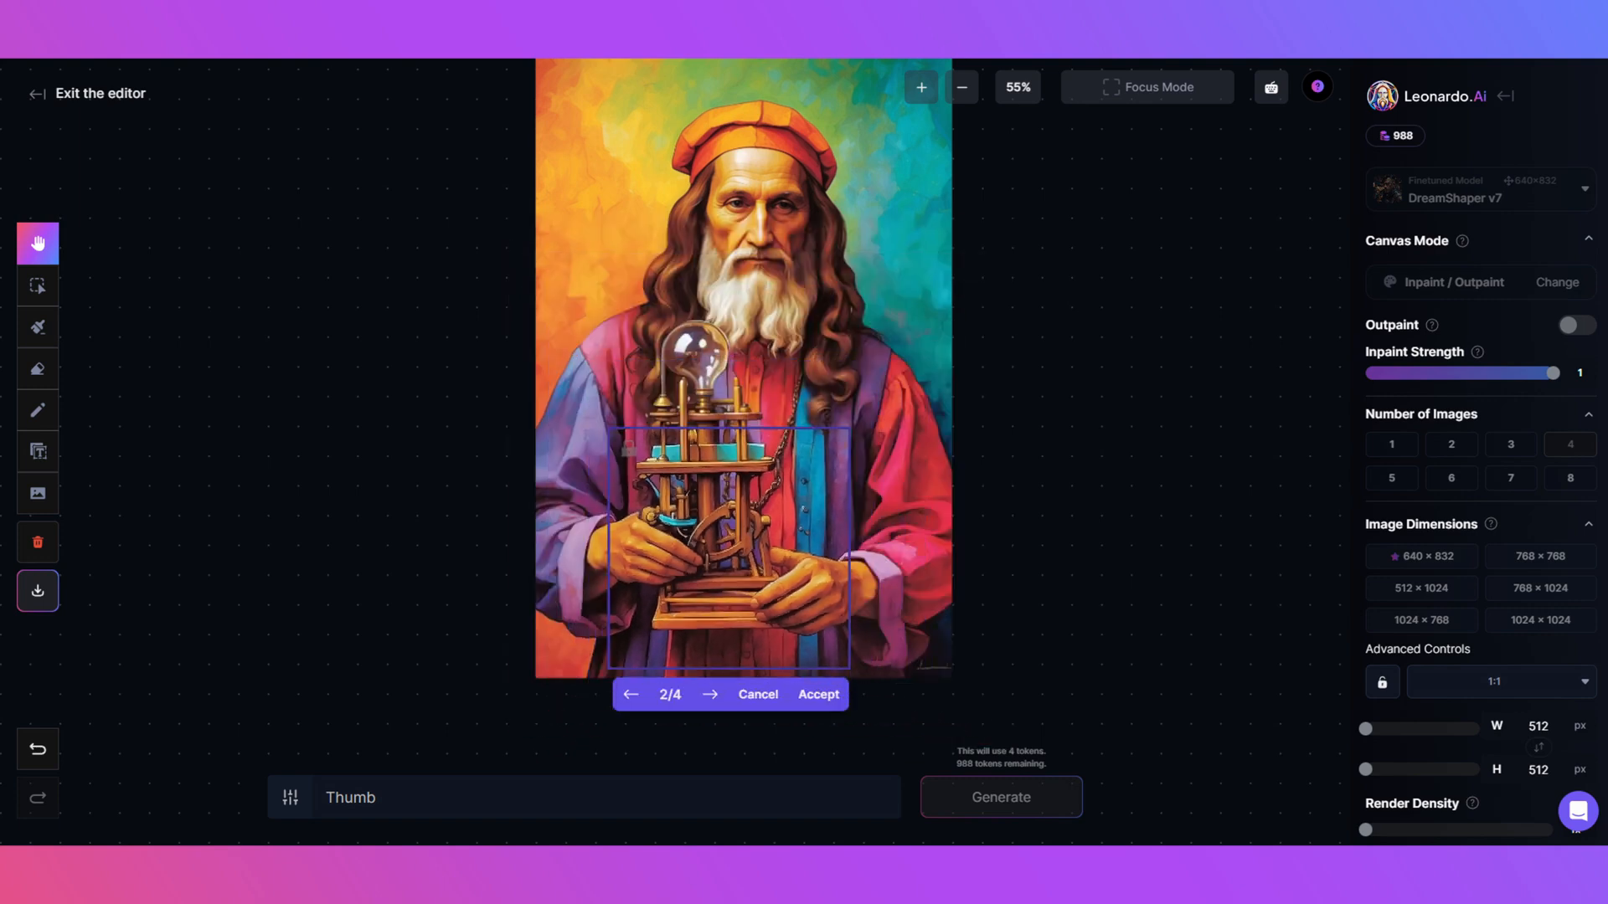
{"action": "left_click", "coordinate": [37, 412]}
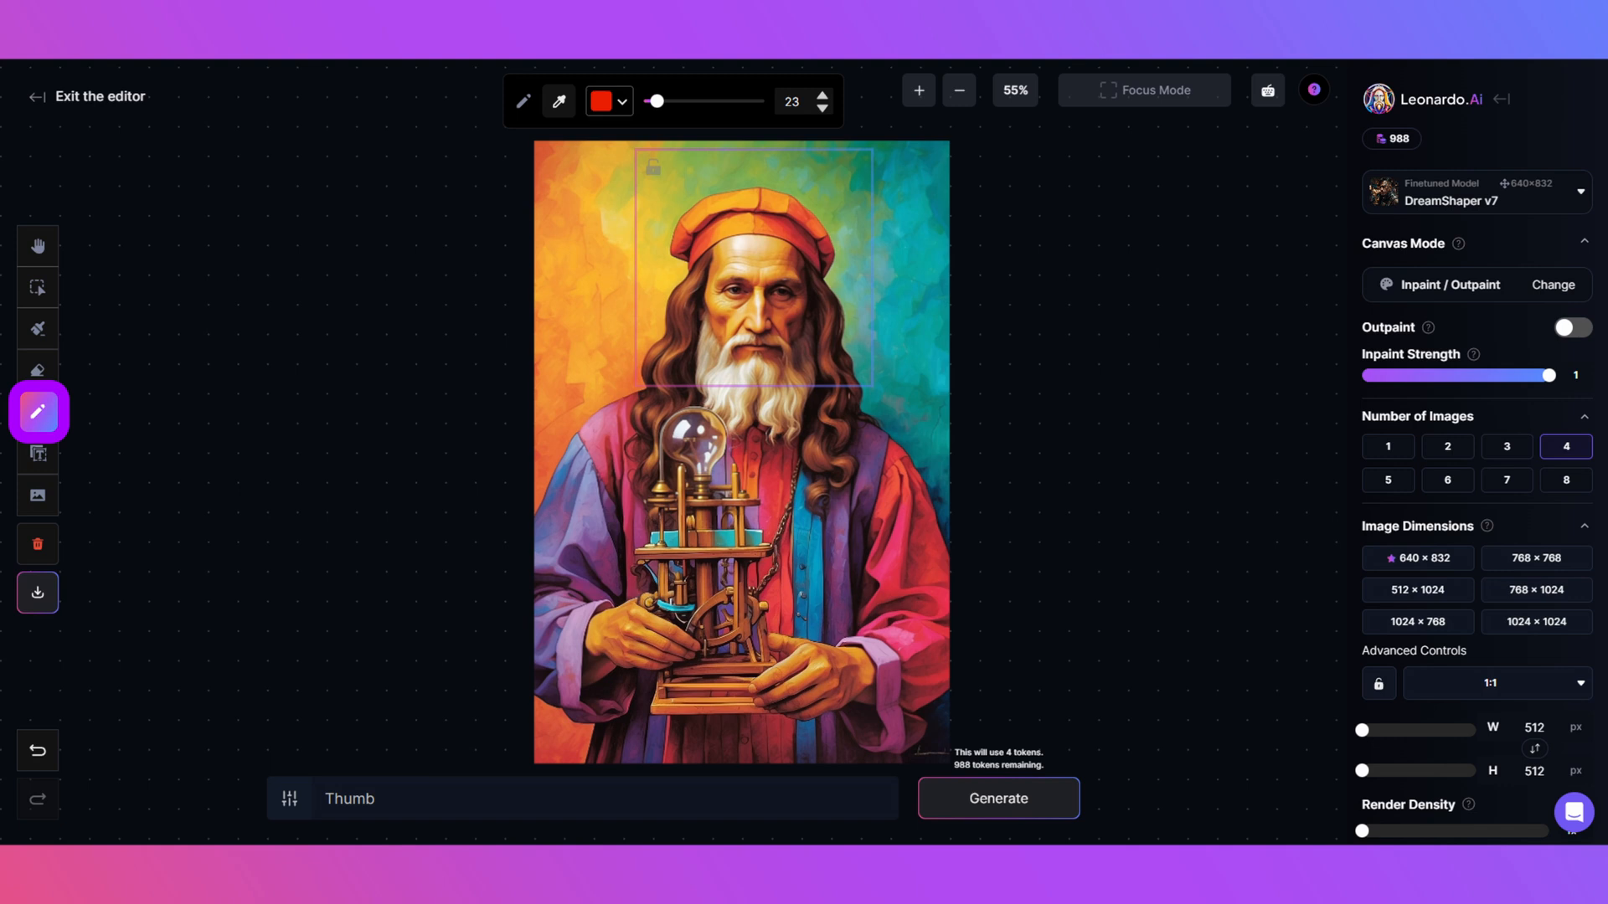
Sketch purple over the red hat and inpaint it with the prompt 'Purple Hat'.
{"action": "left_click", "coordinate": [560, 100]}
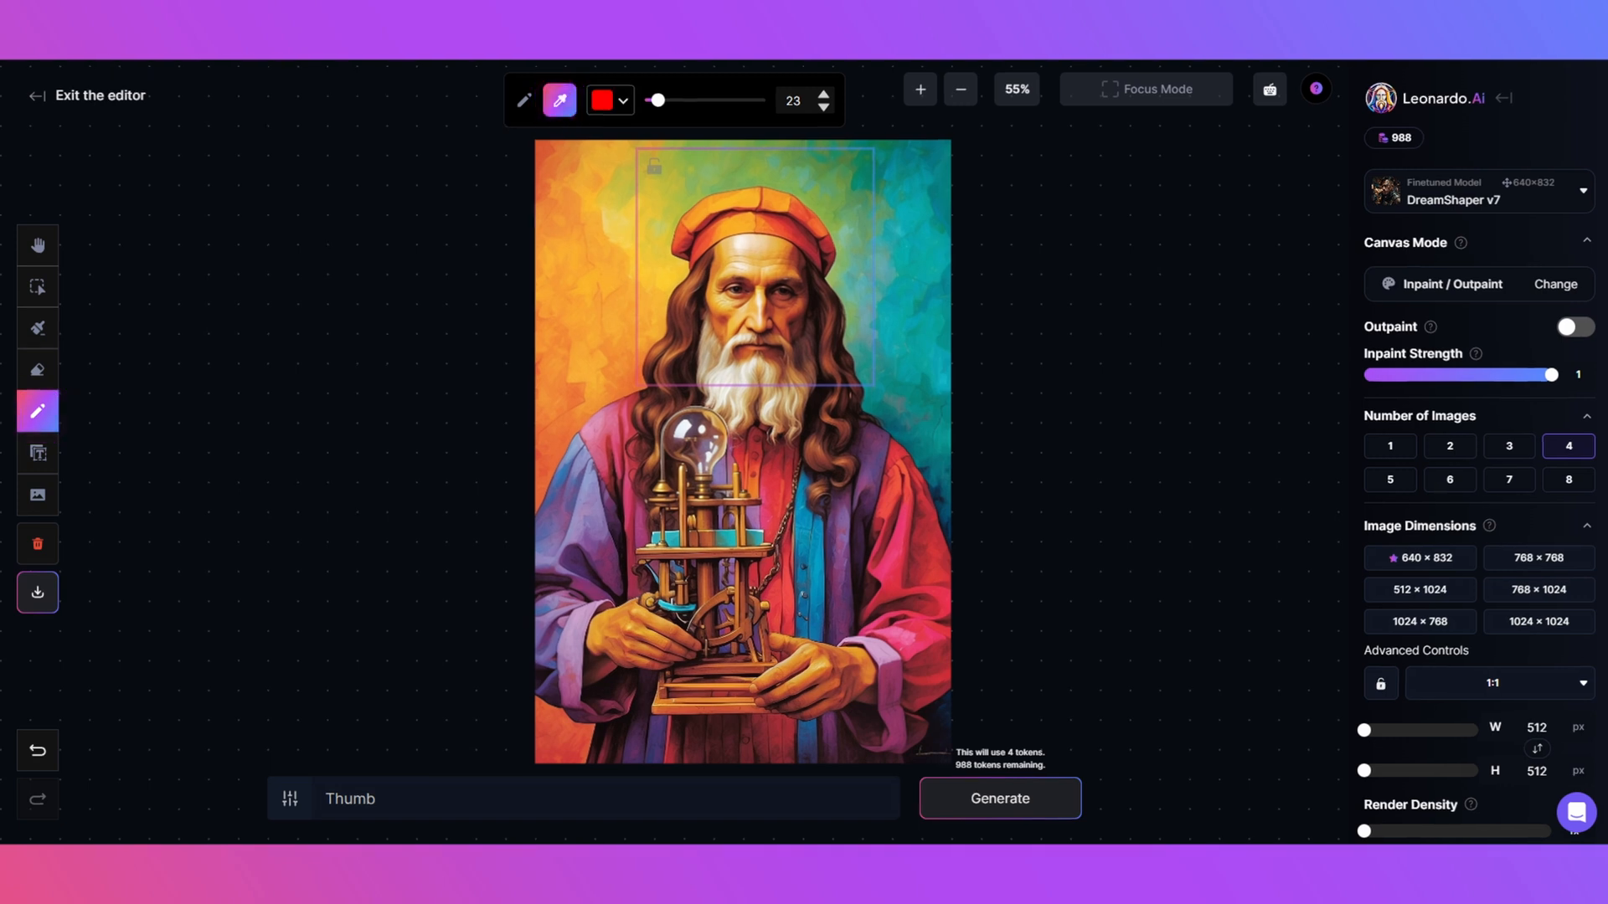
{"action": "left_click", "coordinate": [605, 101]}
{"action": "type", "text": "Purple Hat"}
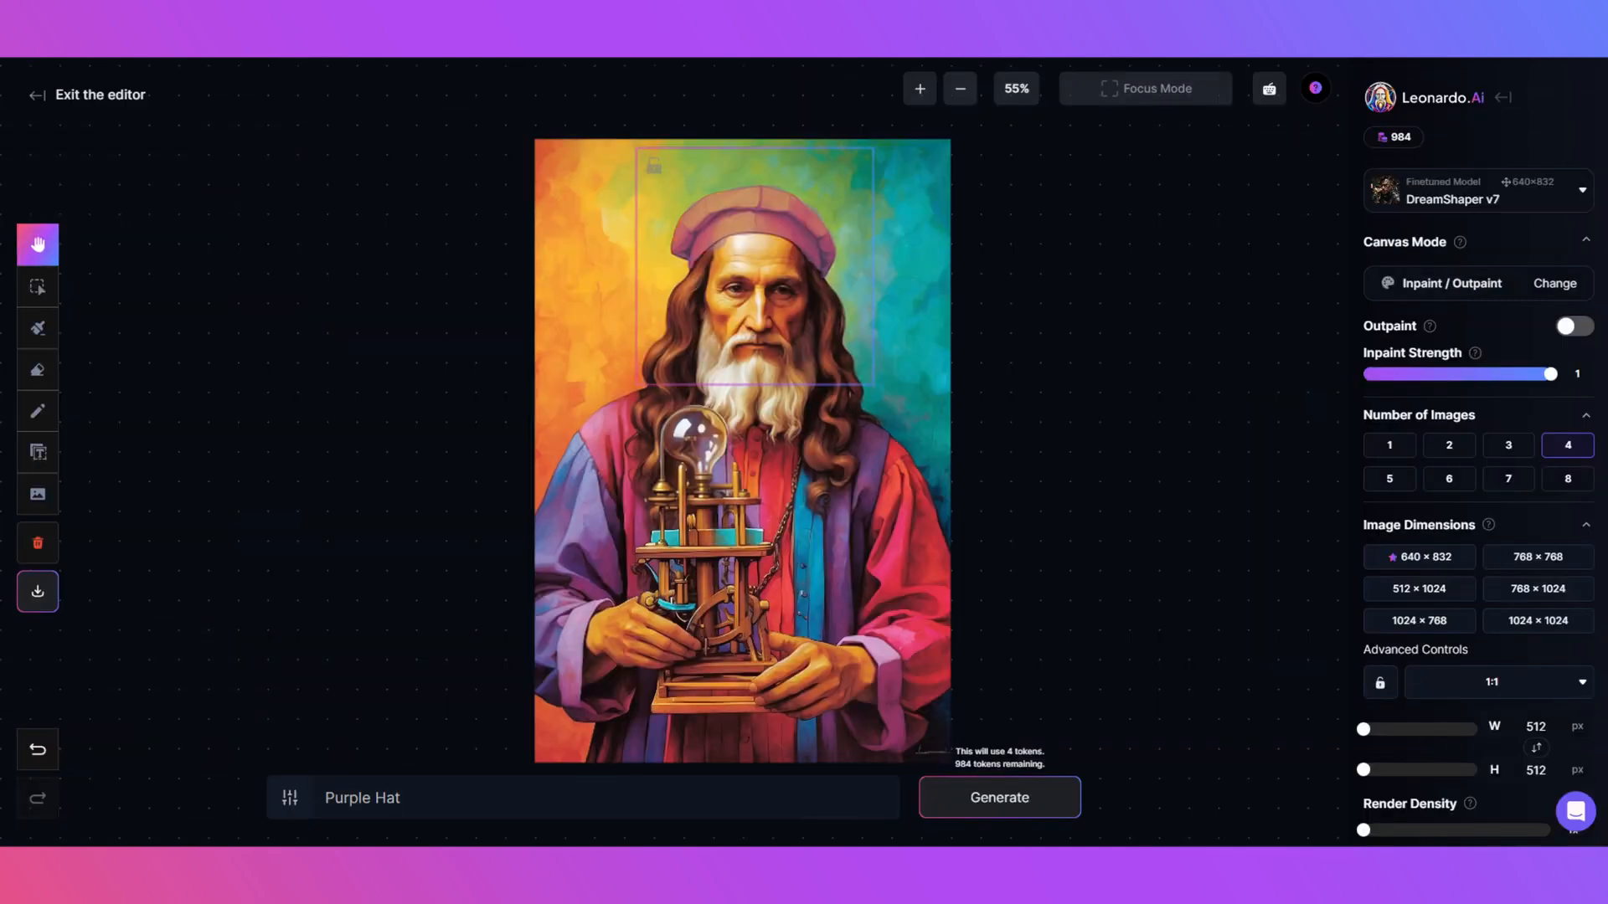
{"action": "left_click", "coordinate": [36, 412]}
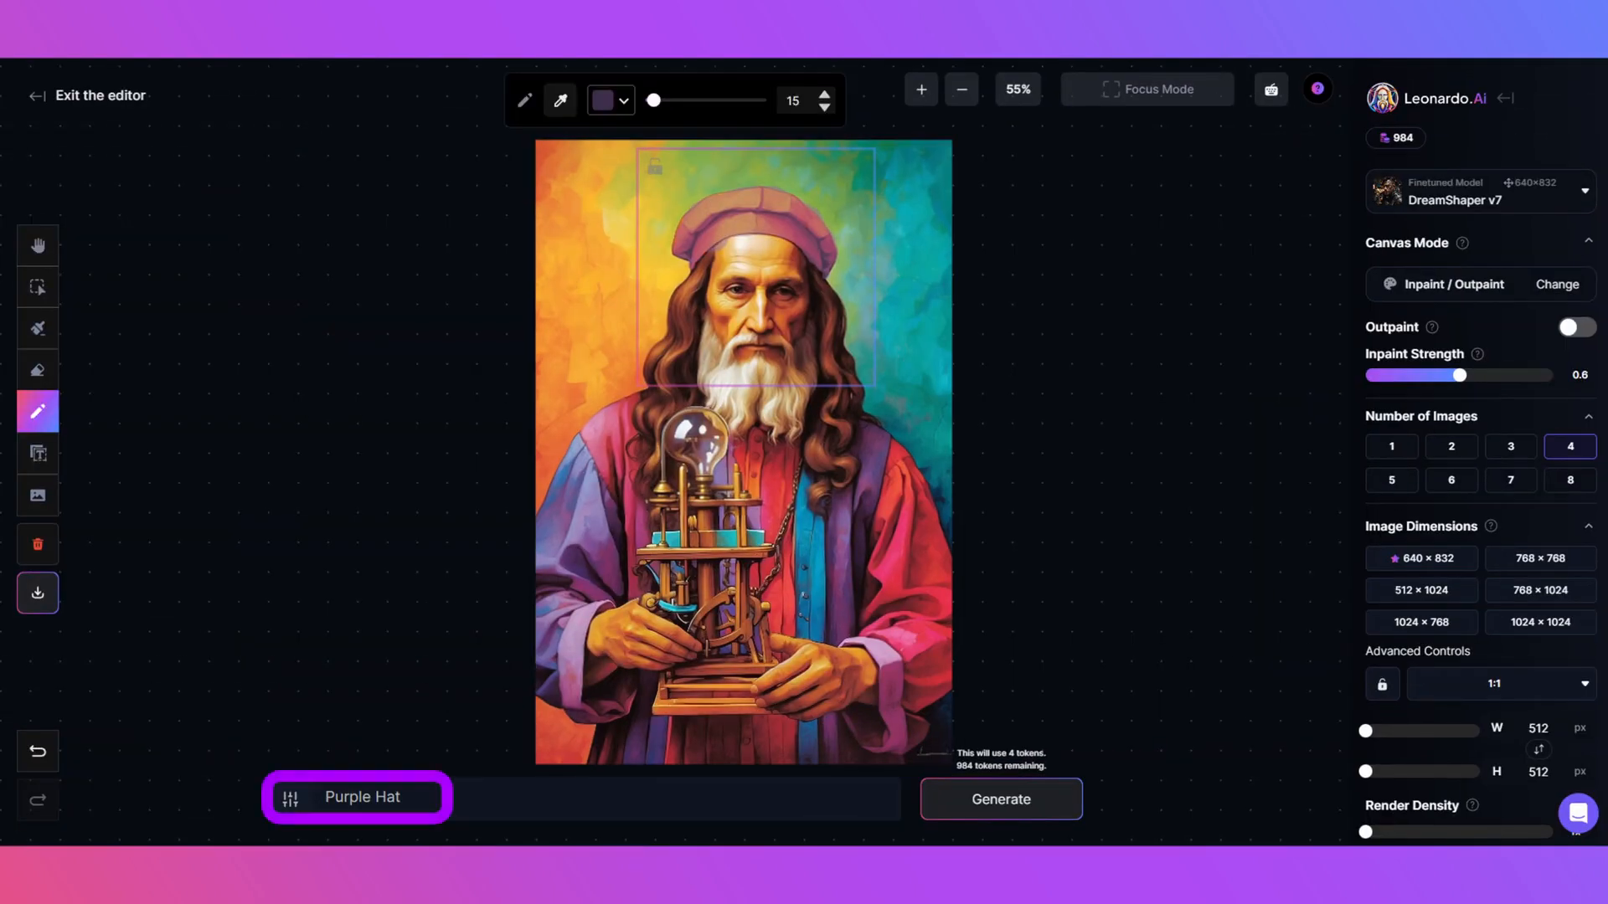